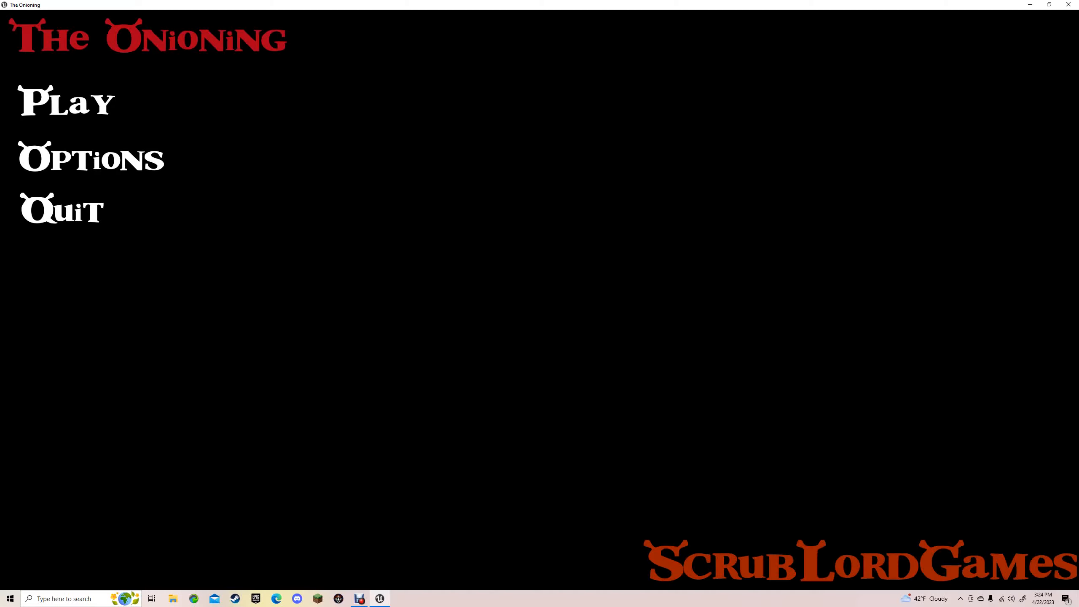
Start a new game from the main menu and walk to the wooden door.
{"action": "left_click", "coordinate": [65, 101]}
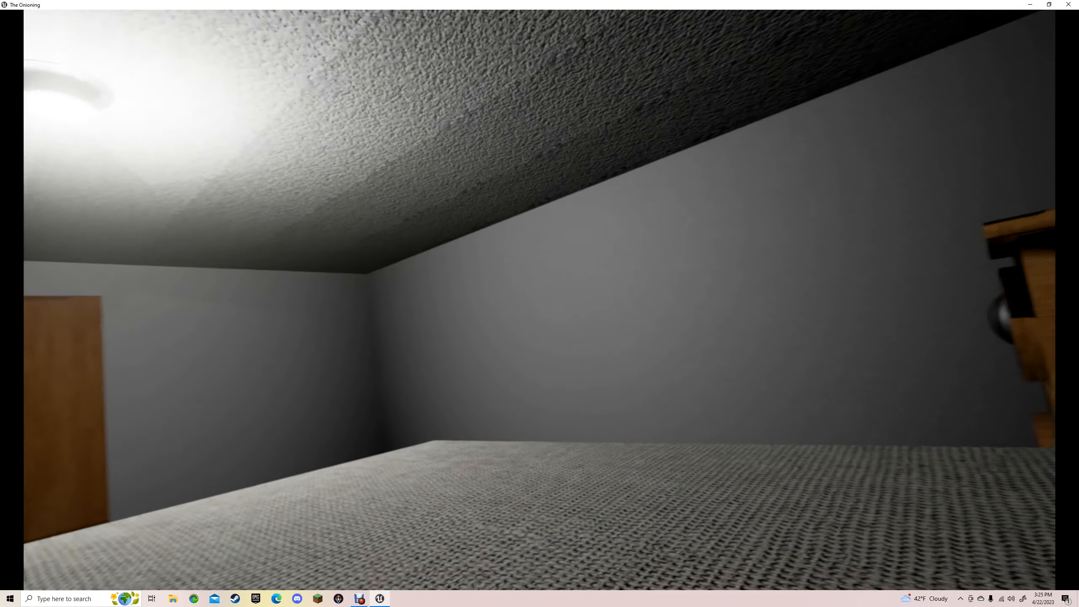
{"action": "mouse_move", "coordinate": [540, 304]}
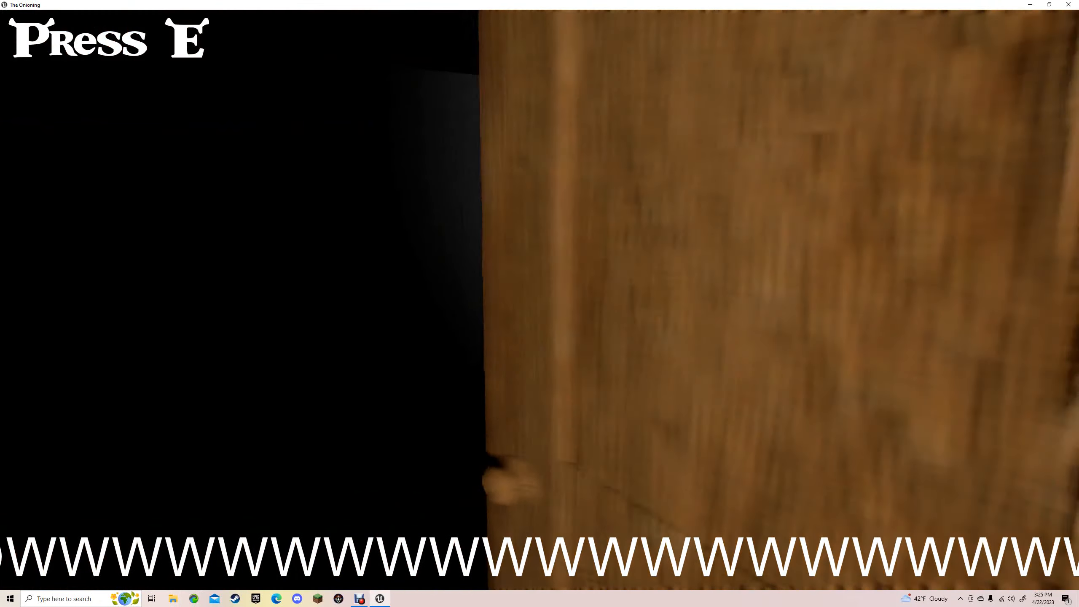
Open the wooden door and head through the bathroom into the dark hallway.
{"action": "key", "text": "e"}
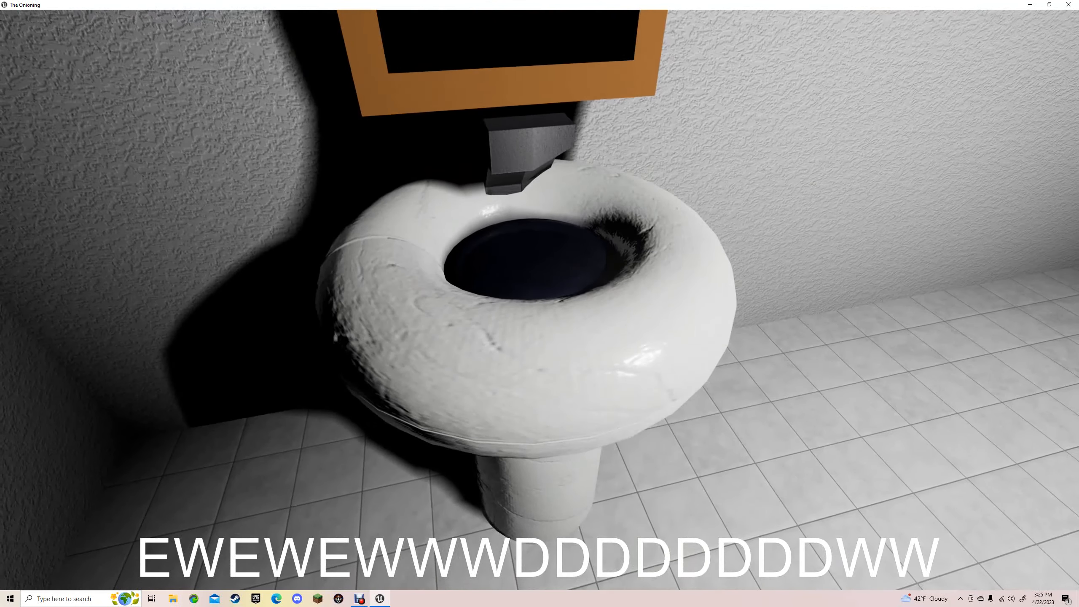
{"action": "key", "text": "d"}
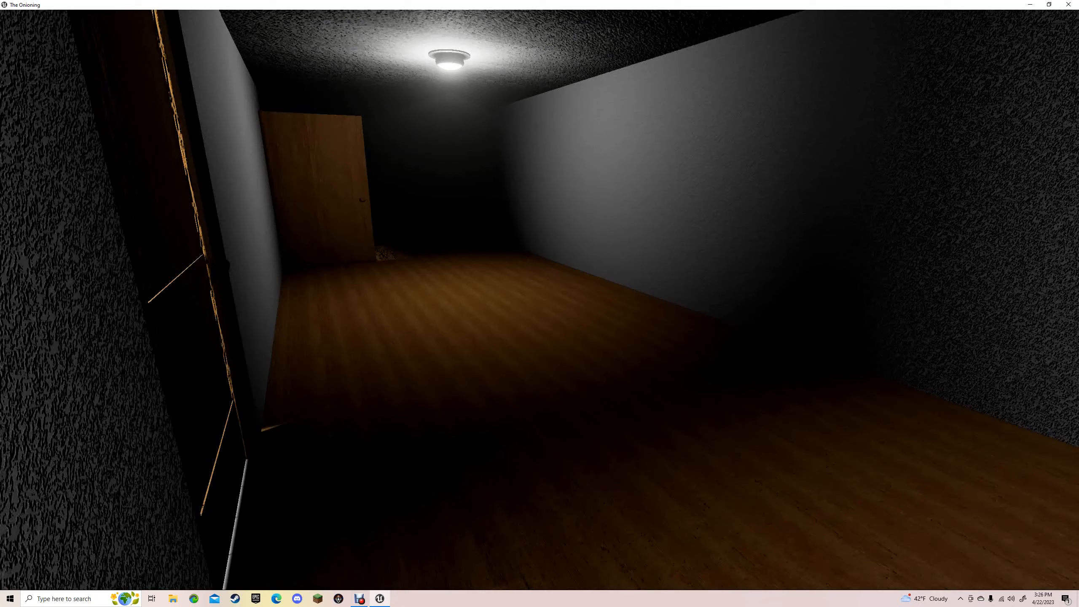
Cross the living room, inspect the face-drawn mug on the side table, then approach the far door.
{"action": "key", "text": "w"}
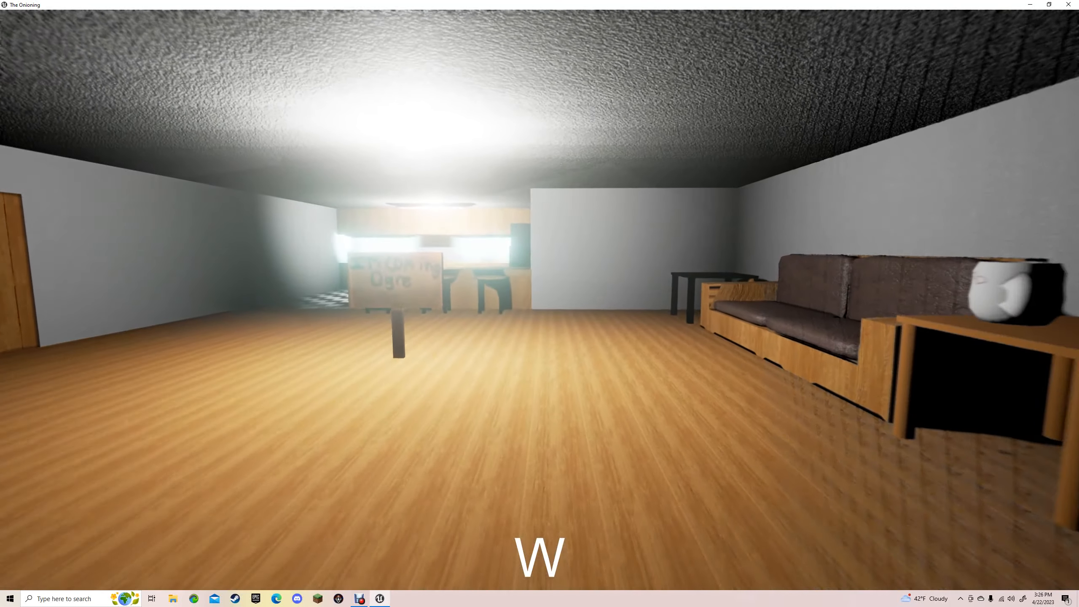
{"action": "key", "text": "w"}
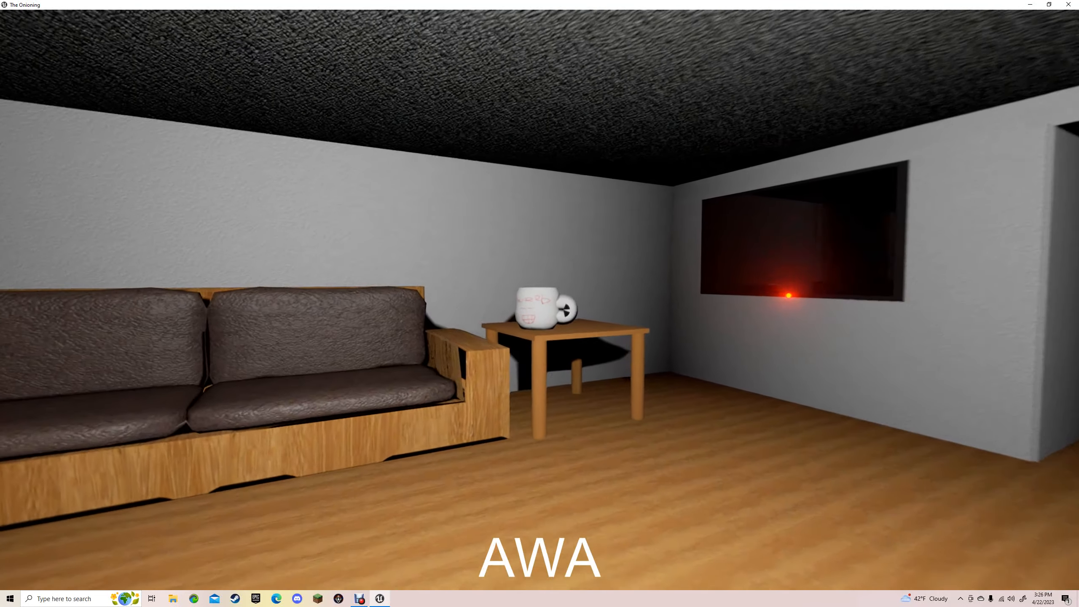
{"action": "key", "text": "w"}
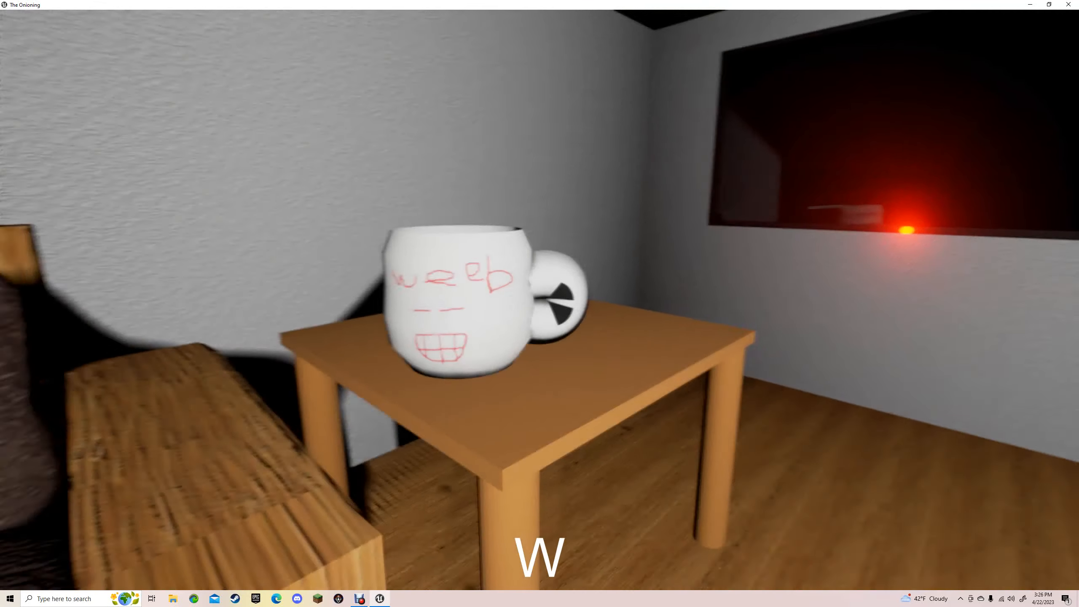
{"action": "key", "text": "w"}
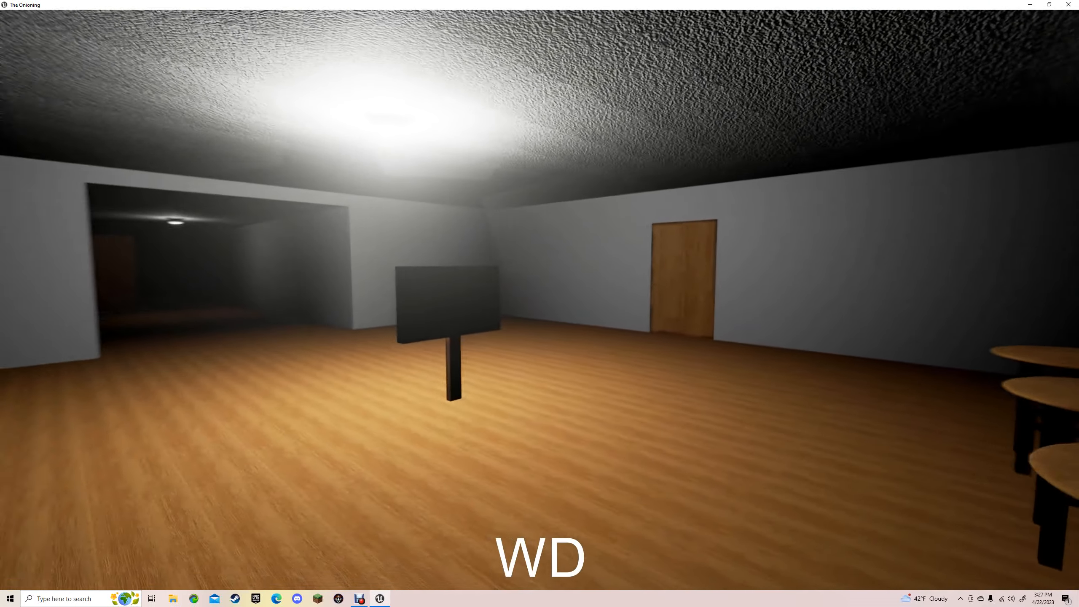
{"action": "key", "text": "w"}
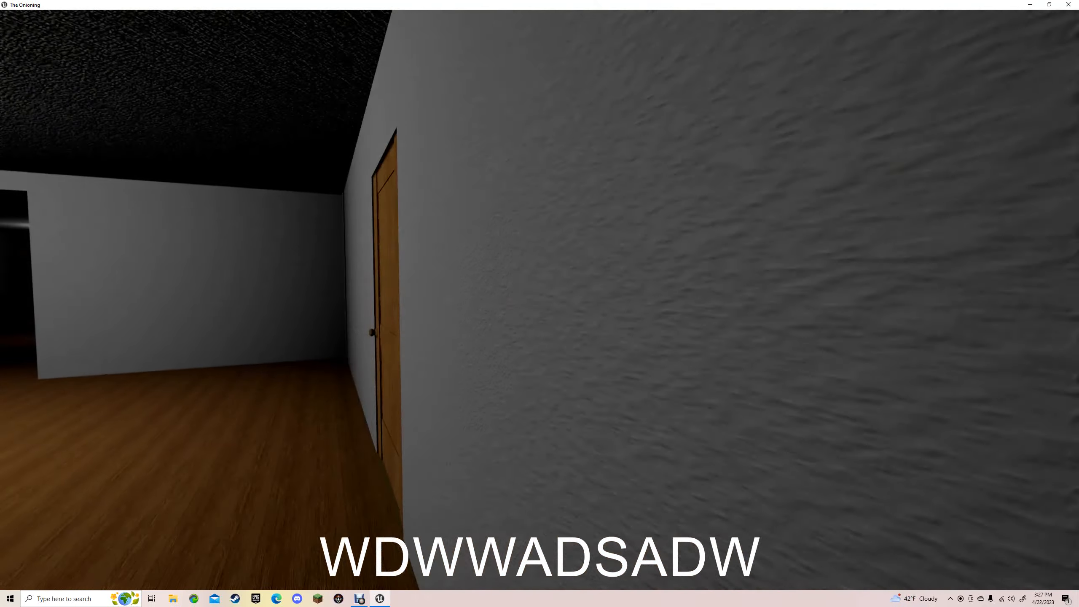
Walk through the green-lit checkered void into the orange corridor lined with doors.
{"action": "key", "text": "w"}
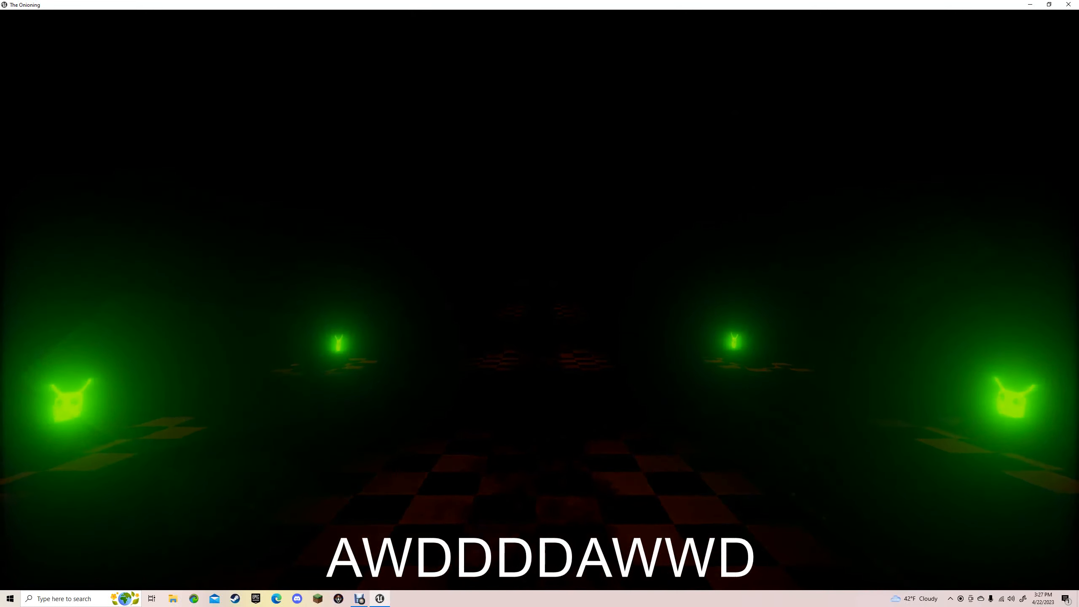
{"action": "key", "text": "w"}
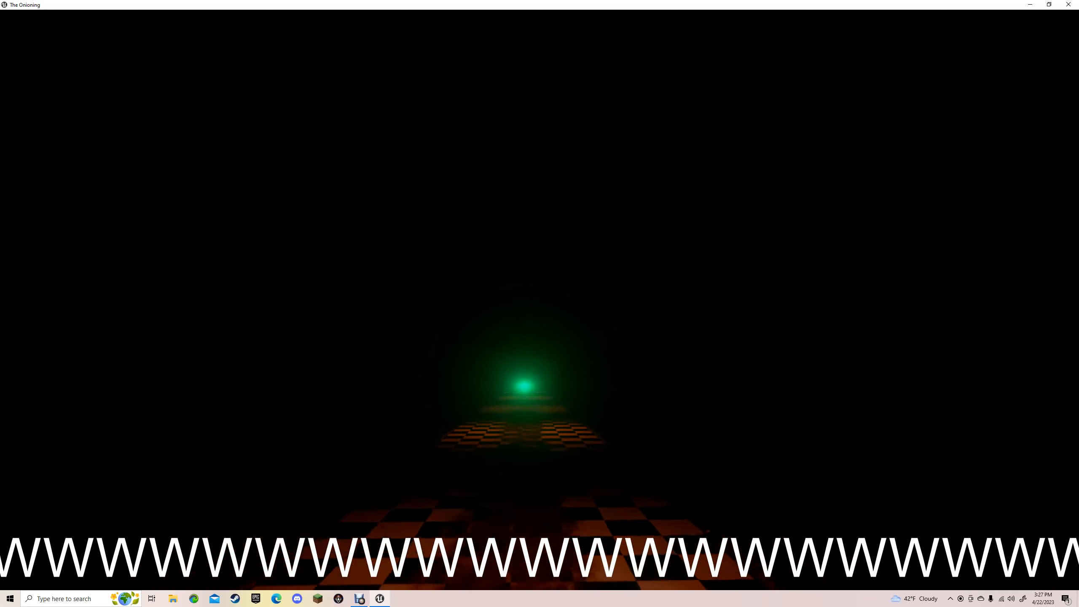
{"action": "key", "text": "a"}
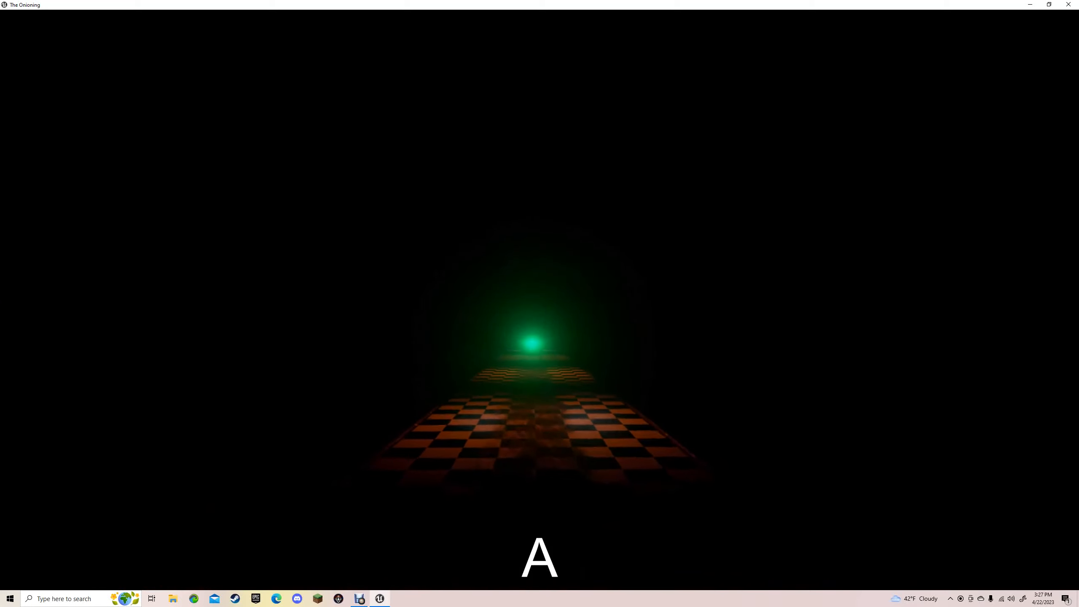
{"action": "key", "text": "d"}
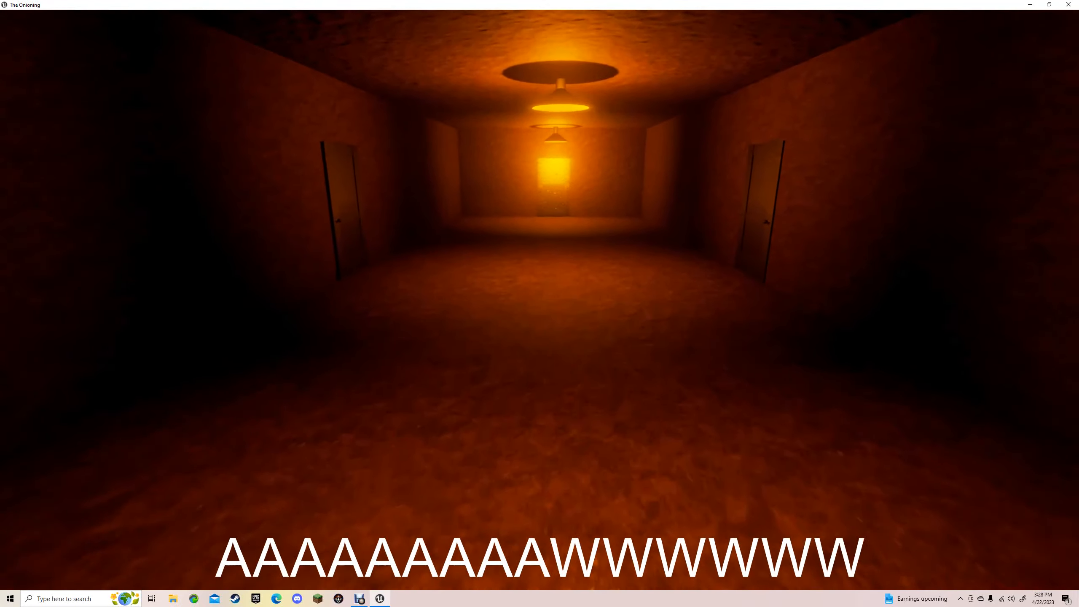
Walk to the doorway at the orange corridor's end and enter the yellow-lit passage.
{"action": "key", "text": "w"}
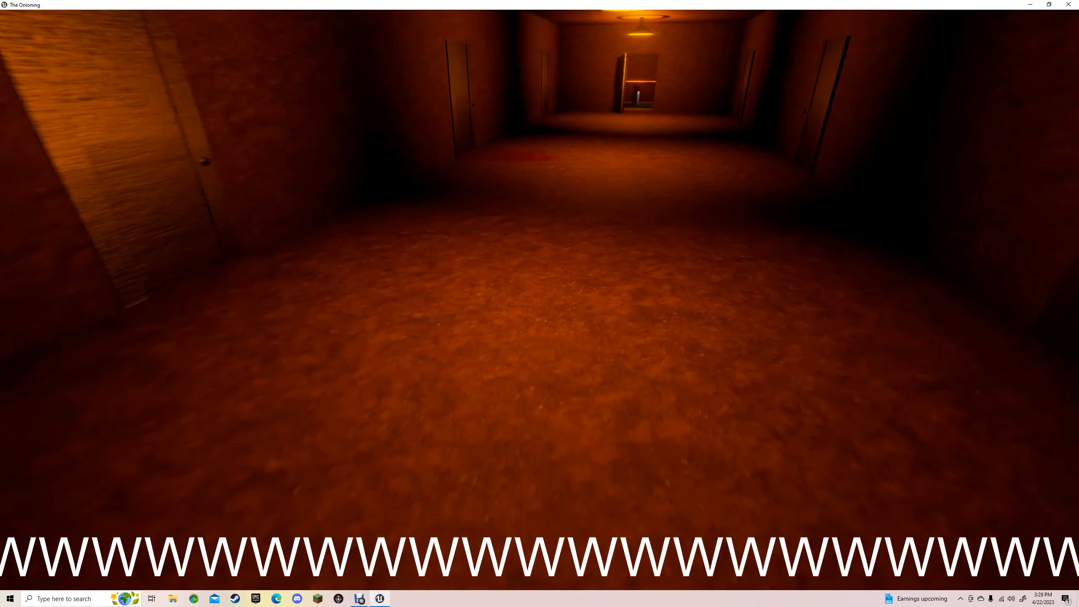
{"action": "key", "text": "w"}
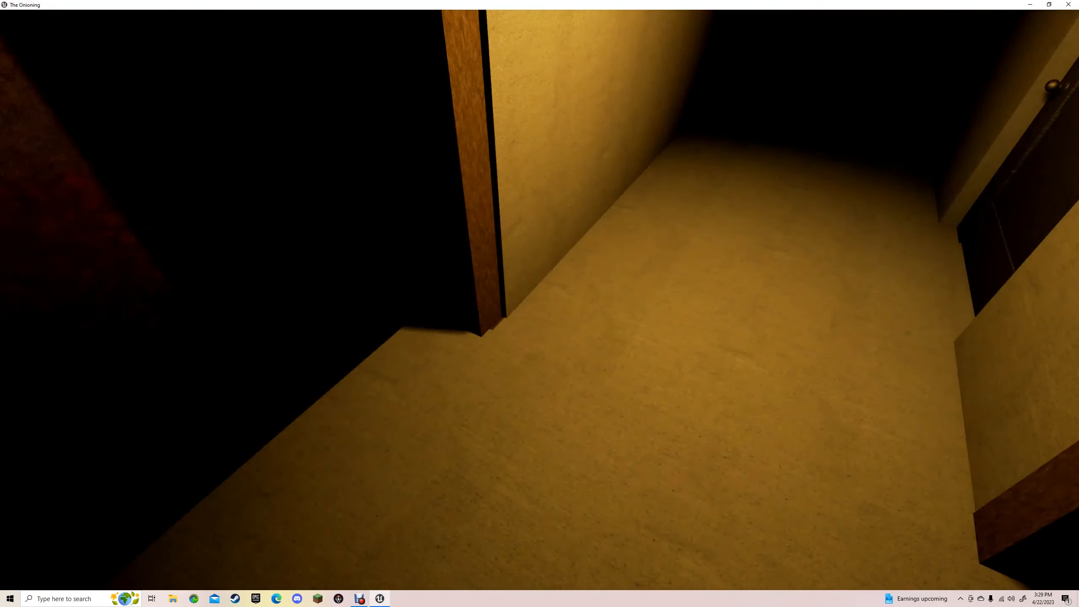
Move through the dark room and go through to the green Research-sign room.
{"action": "key", "text": "w"}
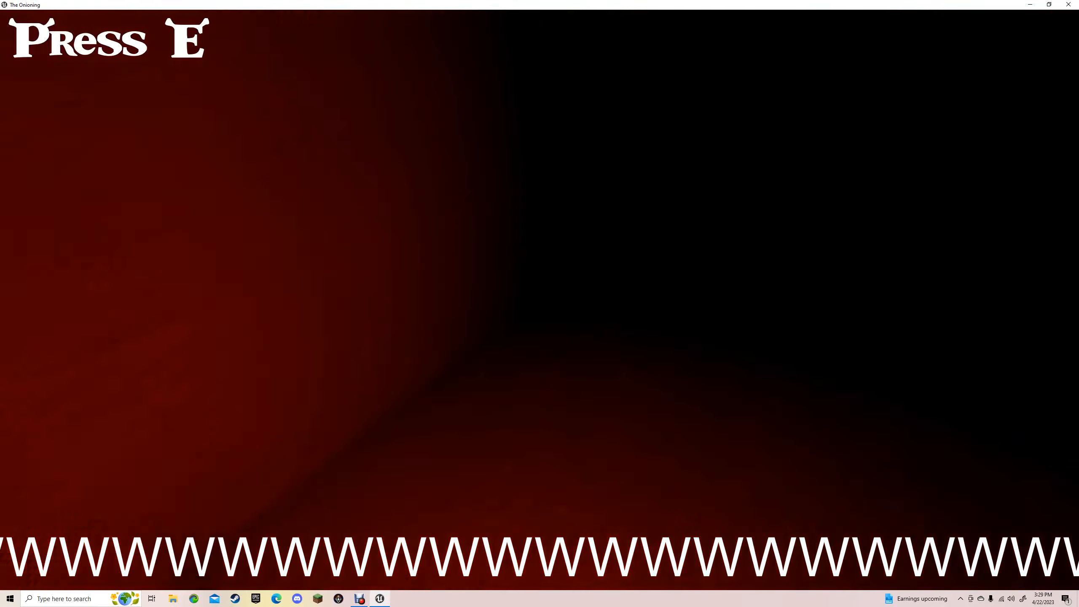
{"action": "key", "text": "e"}
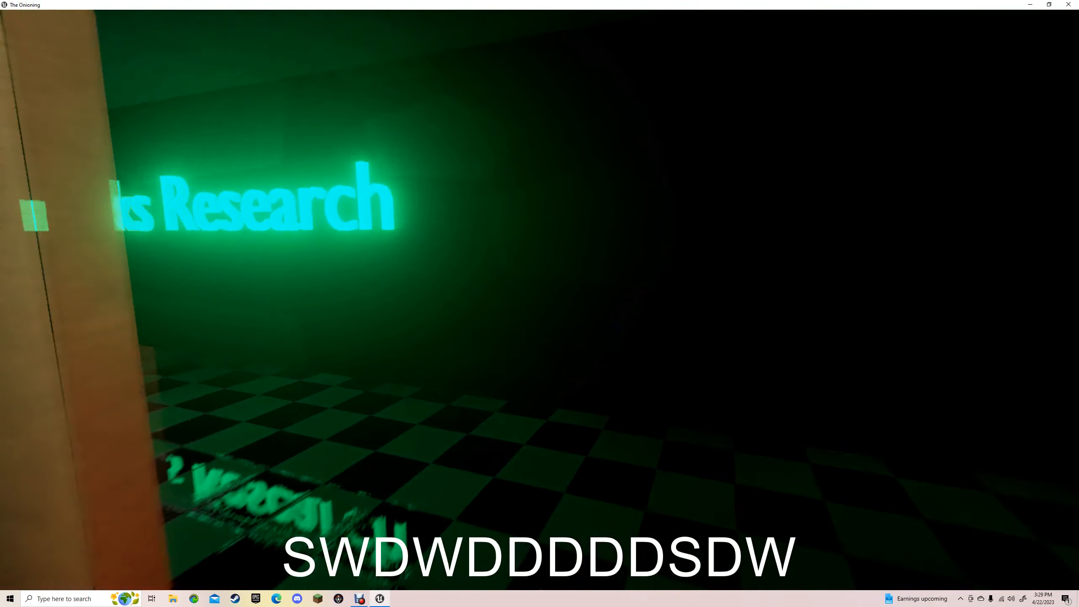
Look around the DreamWorks office with desk and toppled stool, then enter the bloodstained hallway.
{"action": "key", "text": "w"}
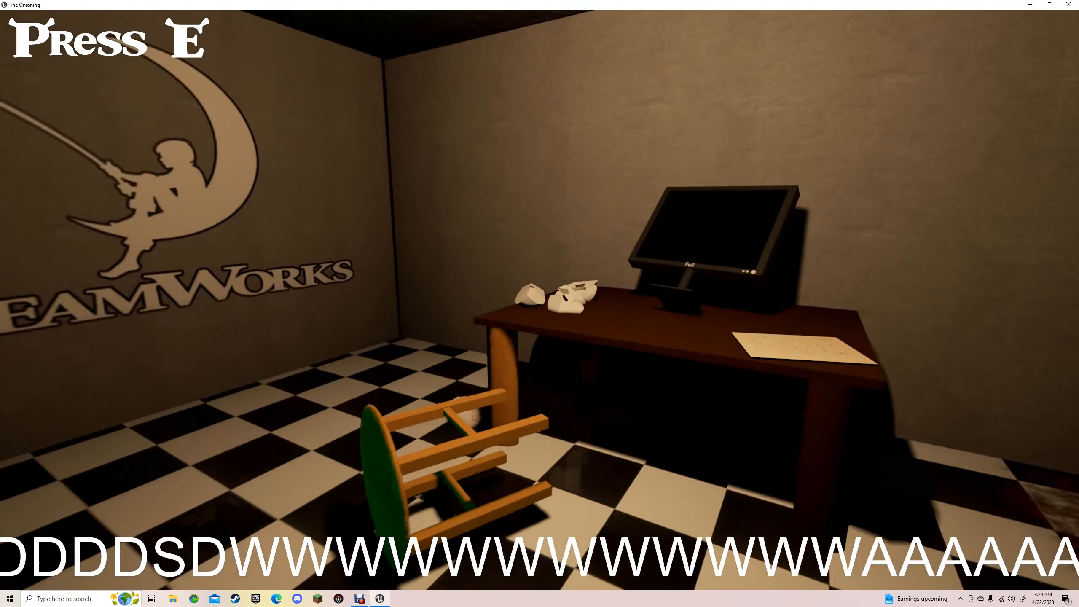
{"action": "key", "text": "e"}
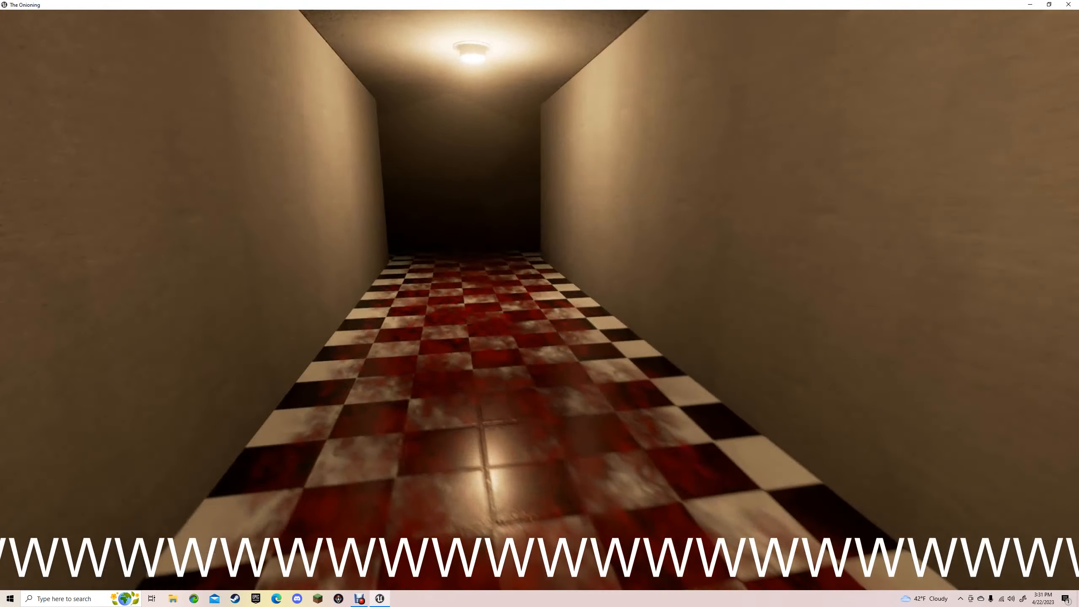
Walk into the green lab with the shattered glass tank and step back to the corridor.
{"action": "key", "text": "w"}
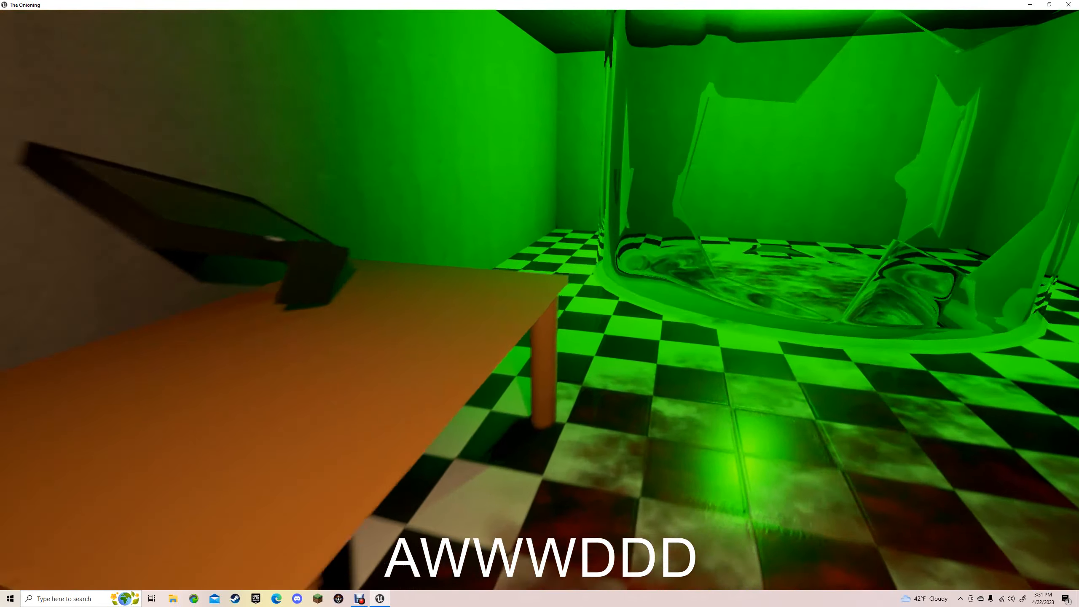
{"action": "key", "text": "w"}
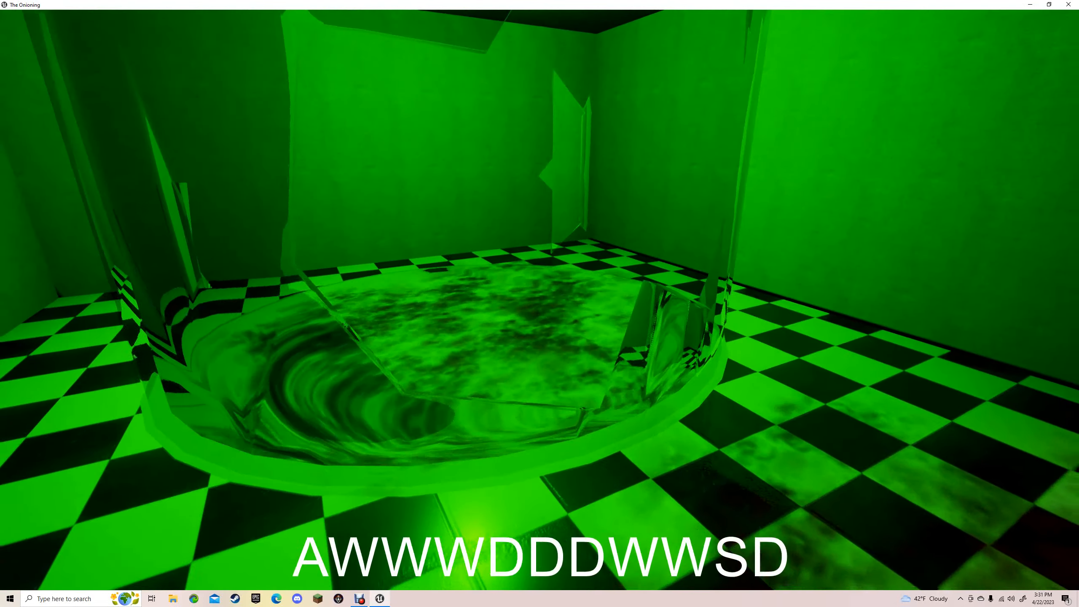
{"action": "key", "text": "d"}
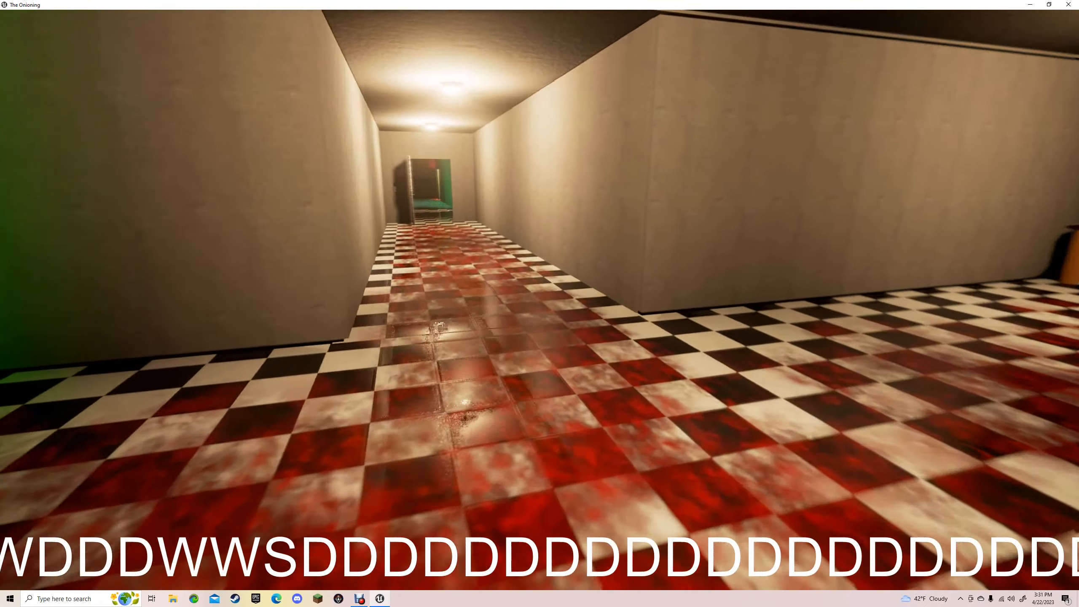
{"action": "key", "text": "w"}
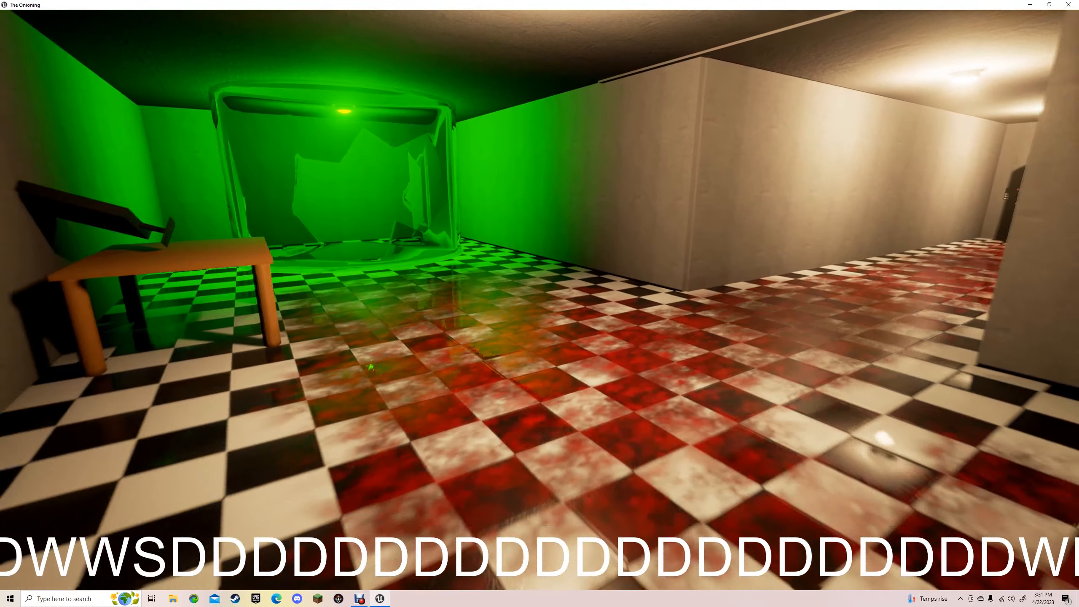